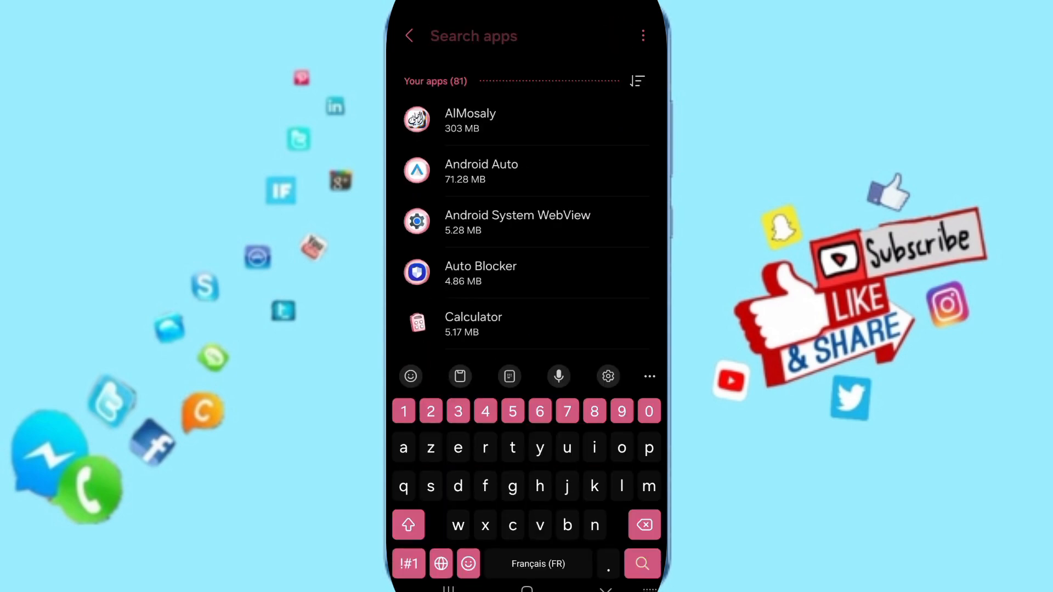
# Search the app list for 'dmss' so only DMSS remains
pyautogui.write('dmss')
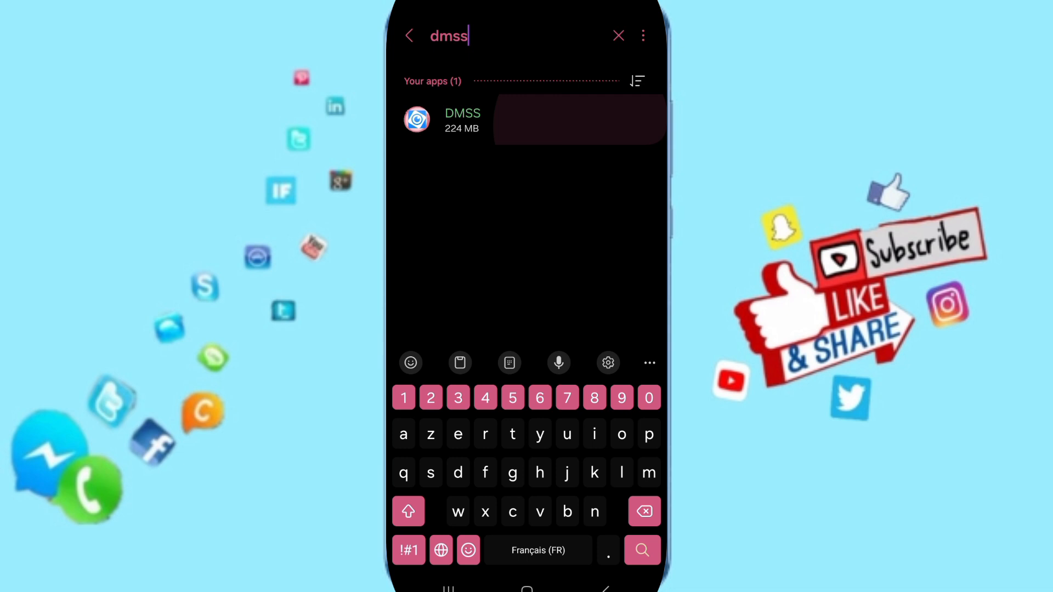
# Open DMSS's App info page and its Storage details showing 225 MB used
pyautogui.click(462, 119)
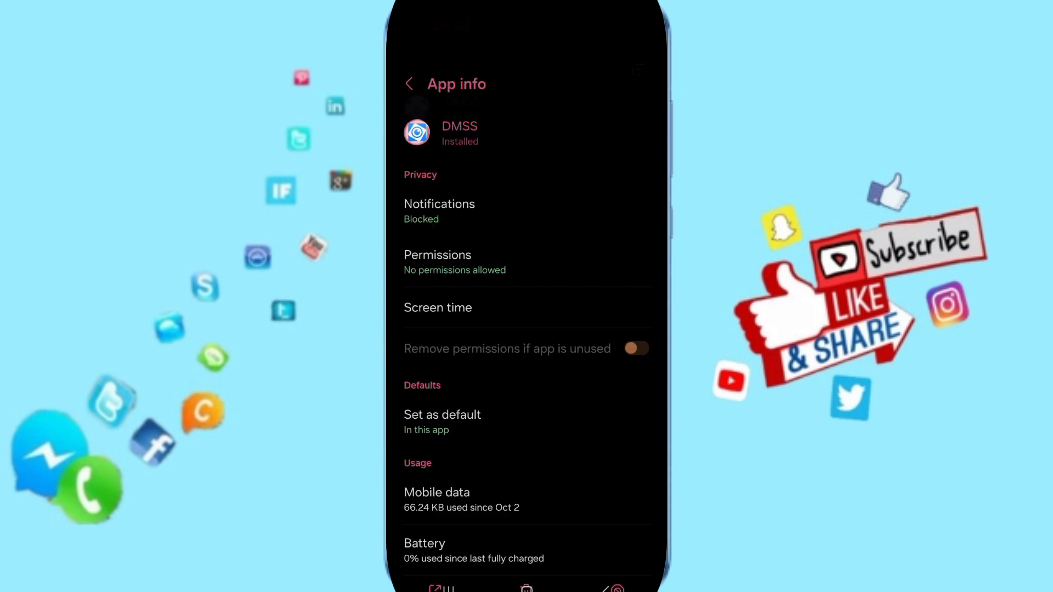
pyautogui.click(635, 348)
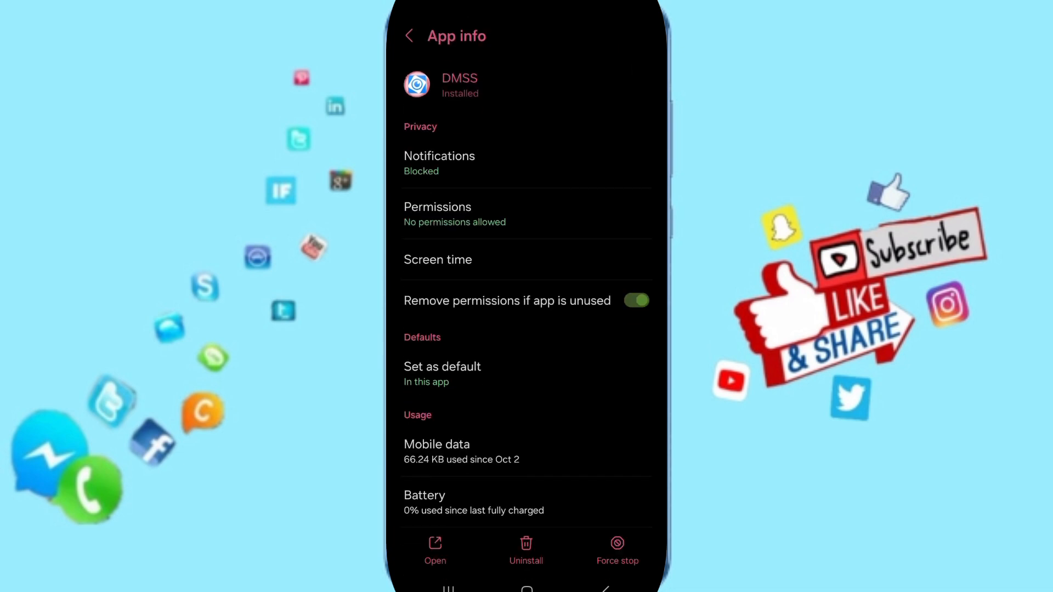
pyautogui.scroll(-3)
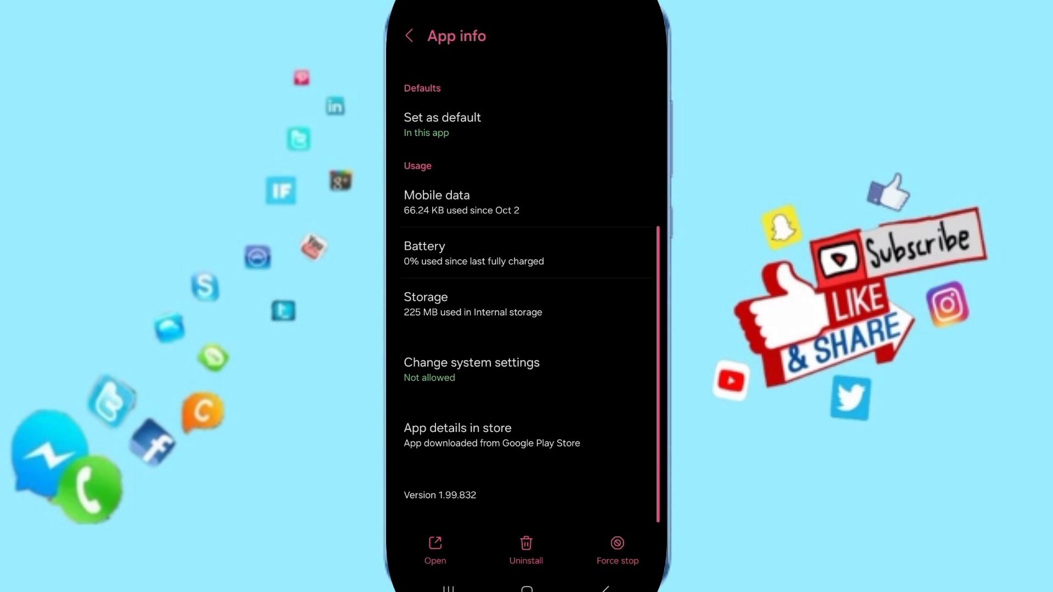
pyautogui.click(617, 550)
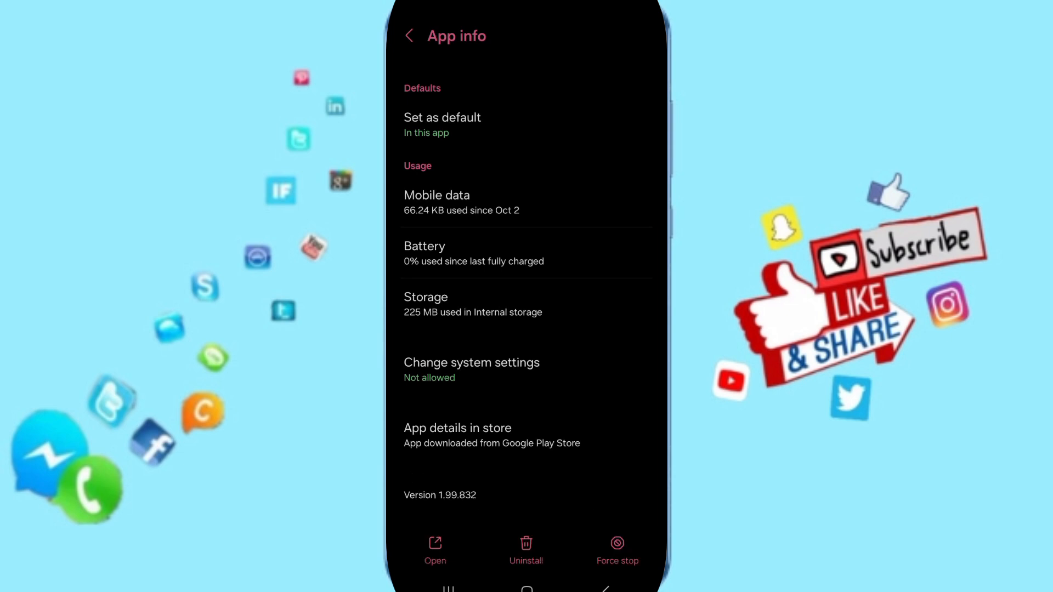
pyautogui.click(473, 305)
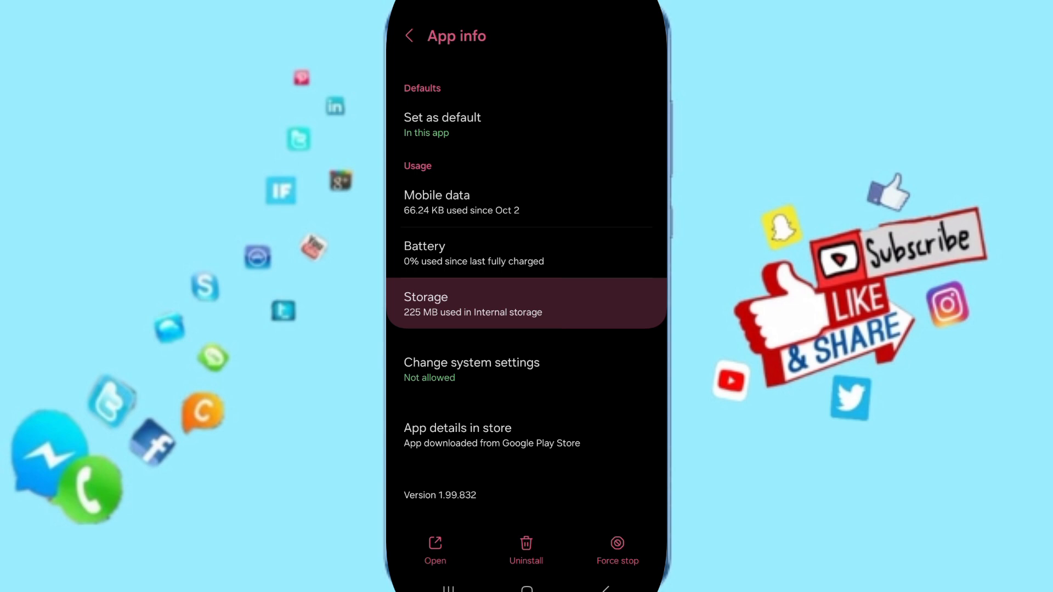
# Clear all of DMSS's stored data and confirm the deletion
pyautogui.click(526, 304)
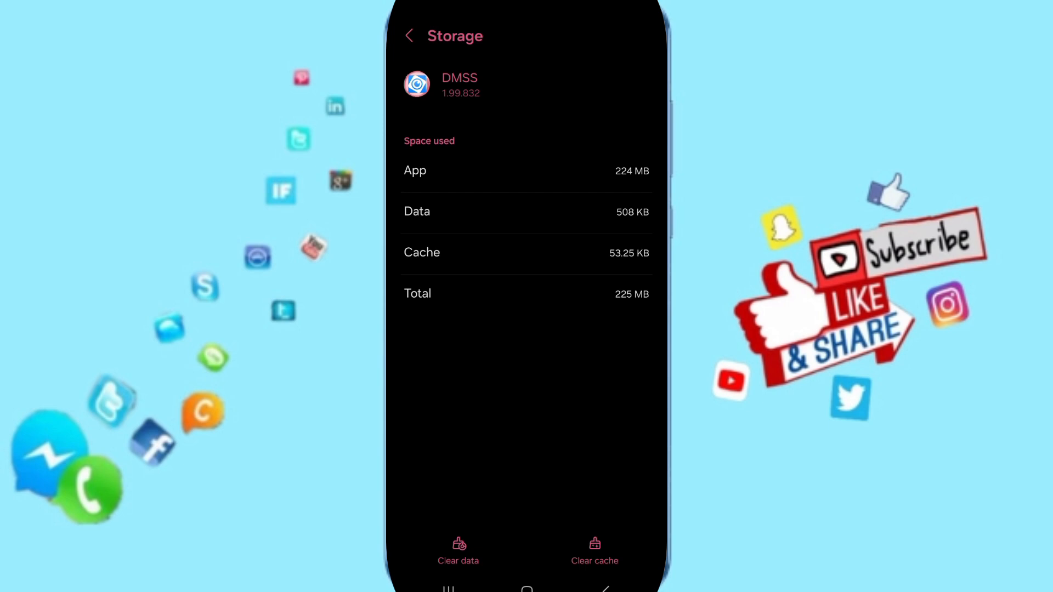
pyautogui.click(458, 551)
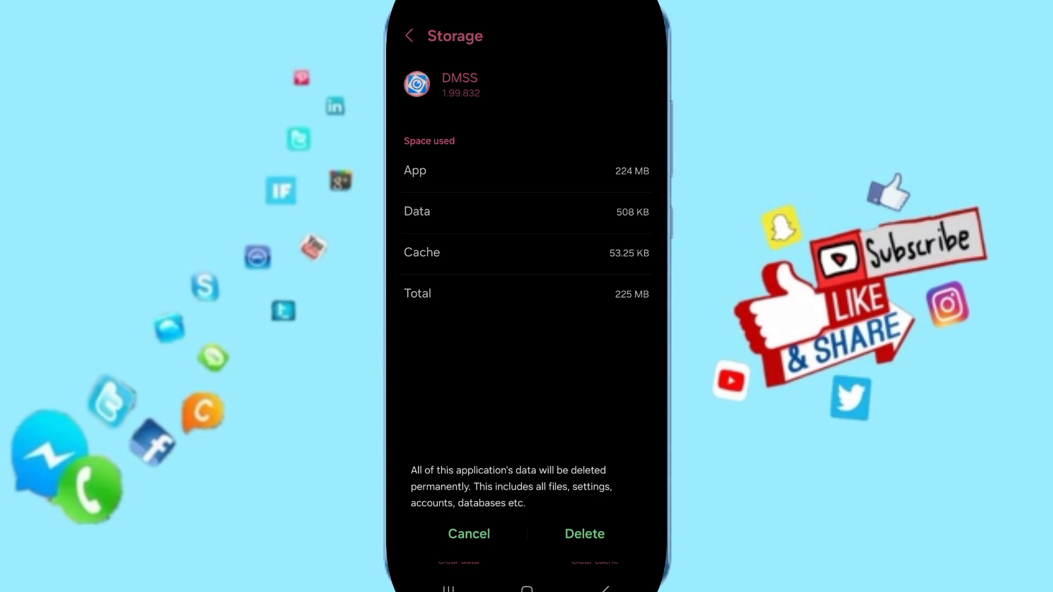
pyautogui.click(469, 534)
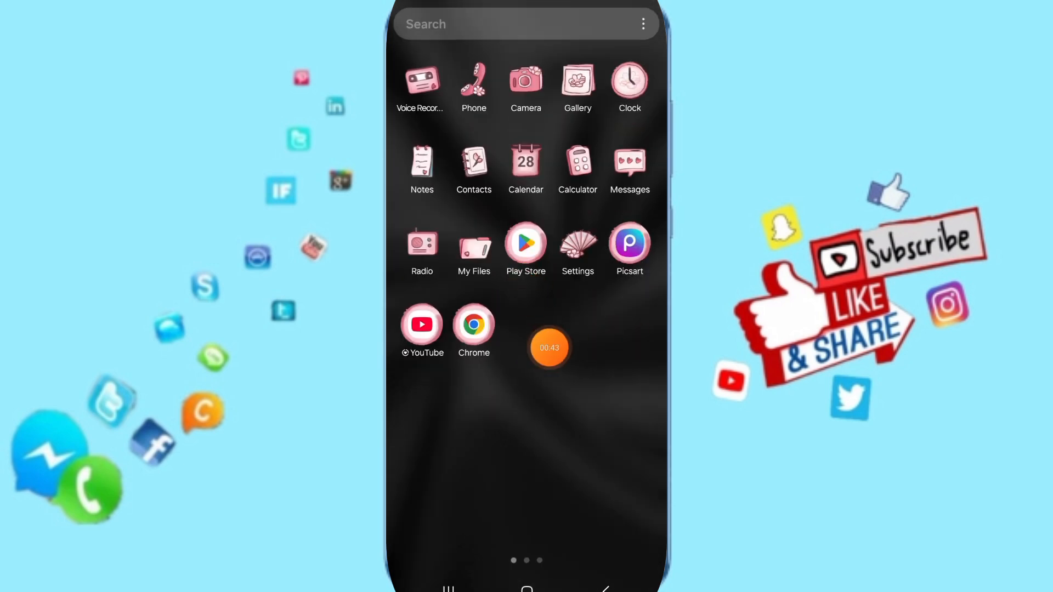
# Launch Play Store and run the recent 'dmss' search
pyautogui.click(526, 243)
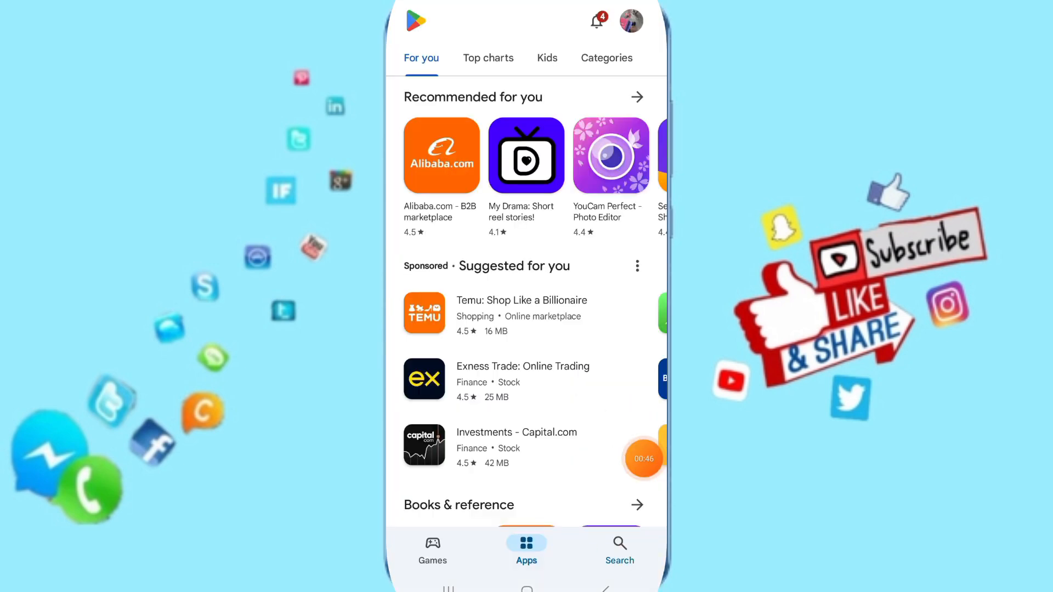
pyautogui.click(619, 549)
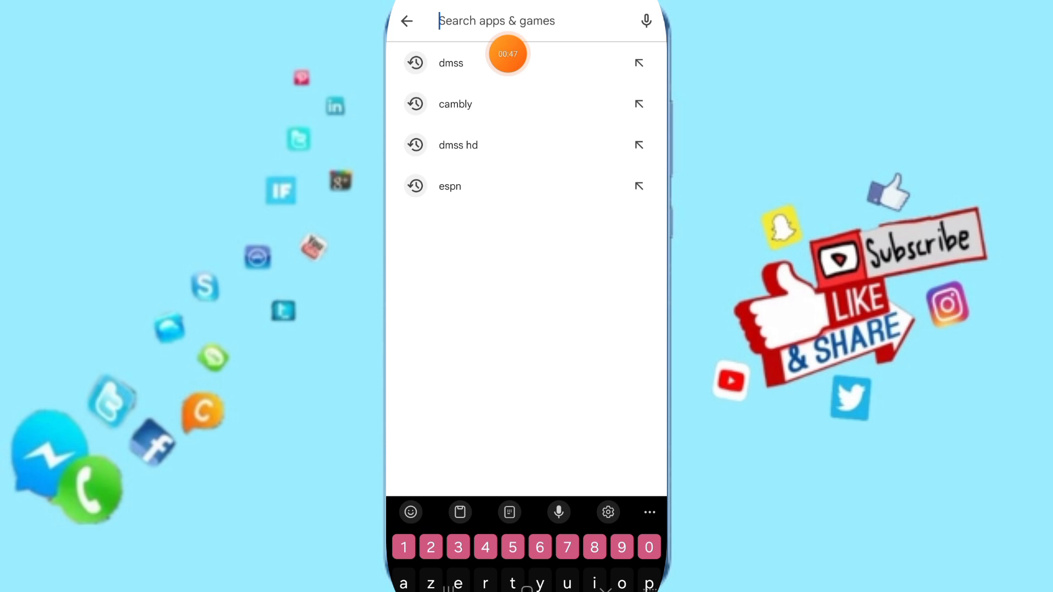
pyautogui.click(407, 21)
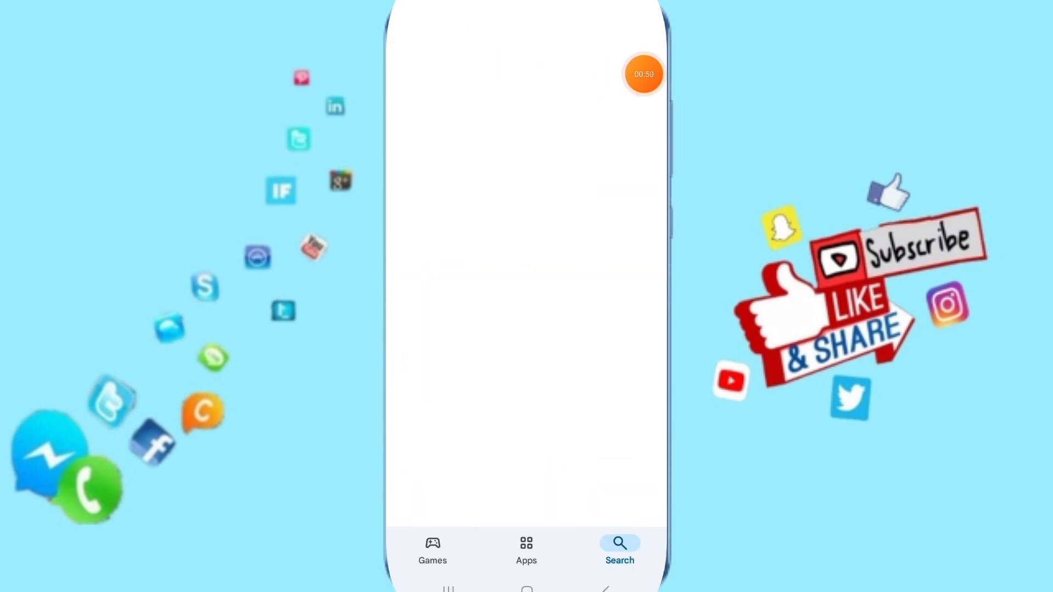